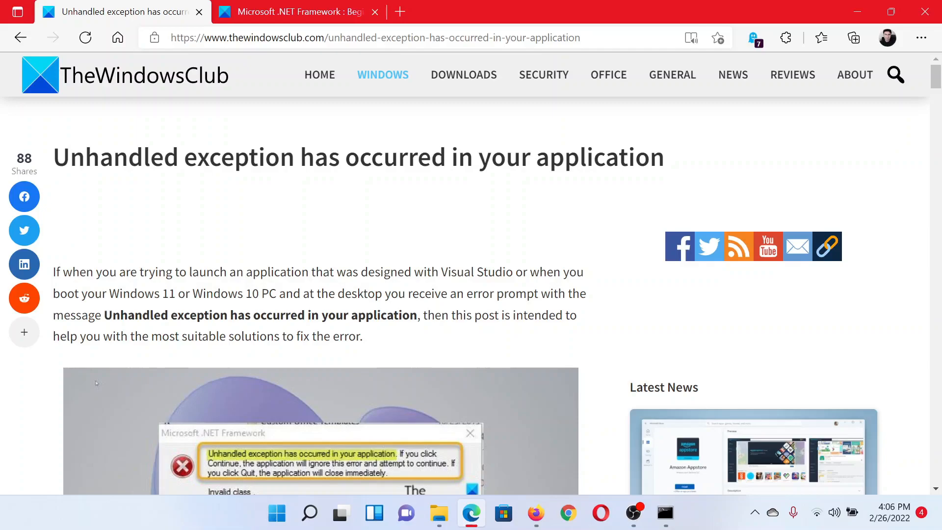
Scroll the TheWindowsClub article down to its numbered list of nine solutions.
{"action": "scroll", "scroll_direction": "down", "scroll_amount": 3}
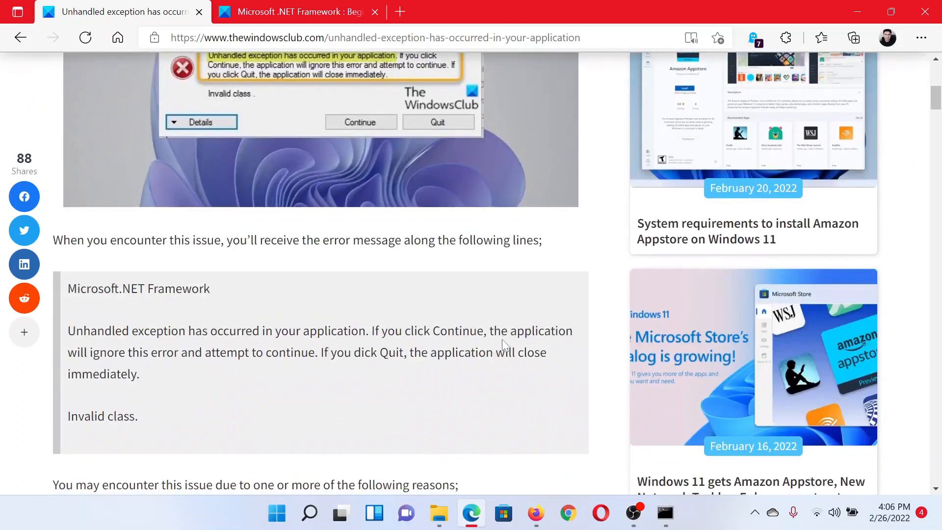
{"action": "scroll", "scroll_direction": "down", "scroll_amount": 3}
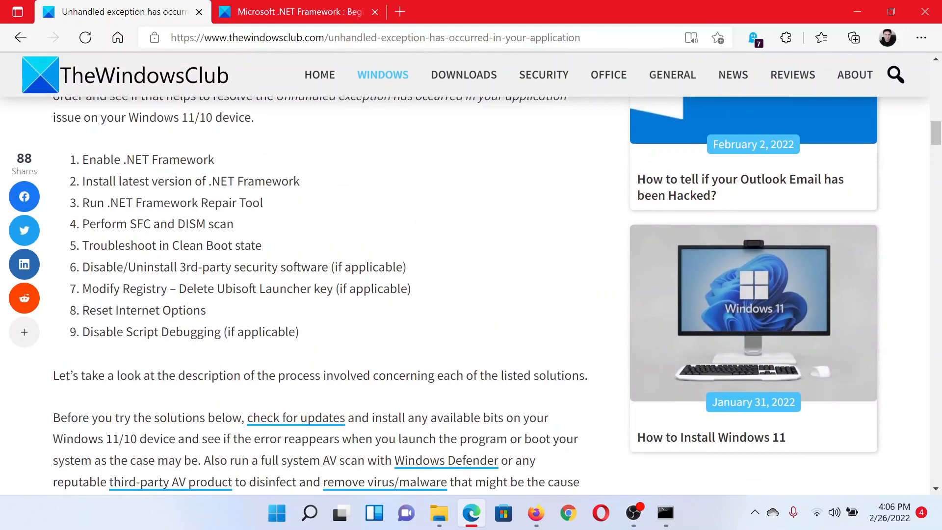
{"action": "mouse_move", "coordinate": [261, 176]}
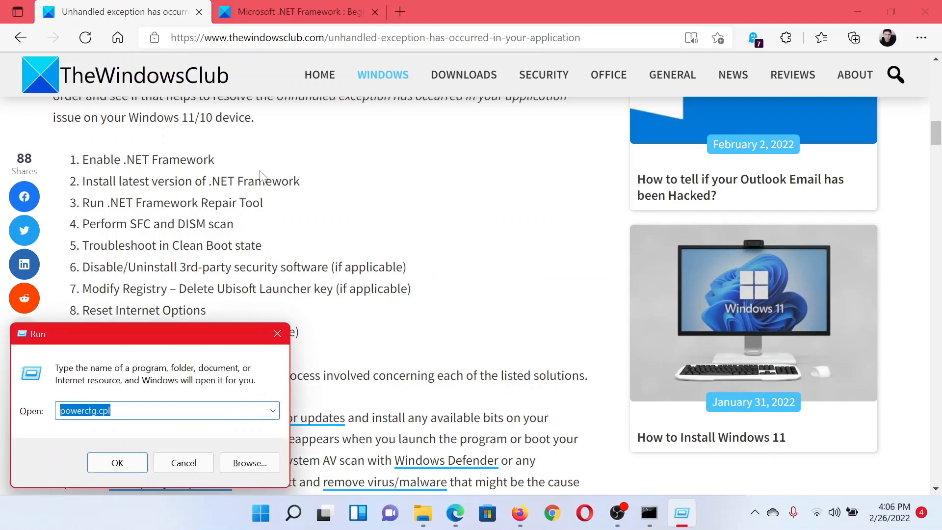
Run appwiz.cpl to bring up Programs and Features with the installed programs list.
{"action": "type", "text": "appwiz"}
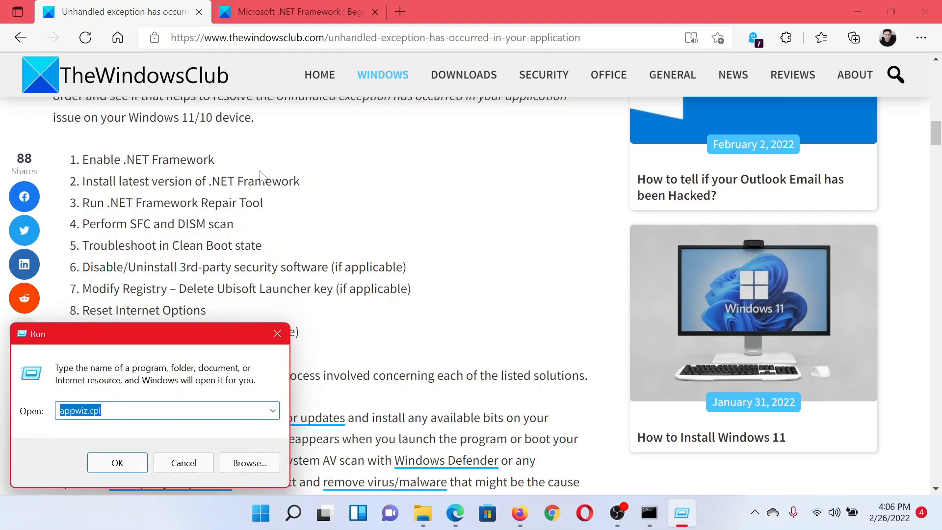
{"action": "left_click", "coordinate": [117, 462]}
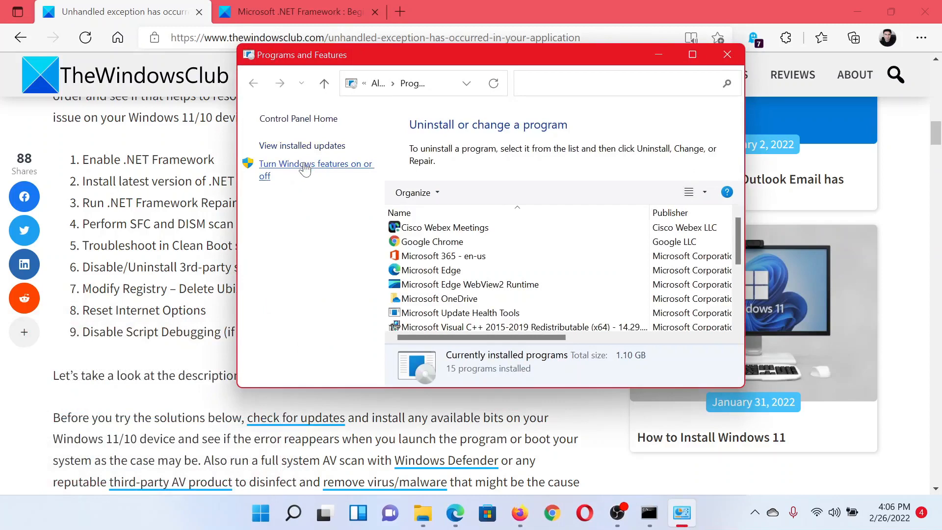
In Windows Features, enable ASP.NET 4.8 under .NET Framework 4.8 Advanced Services and confirm with OK.
{"action": "left_click", "coordinate": [315, 164]}
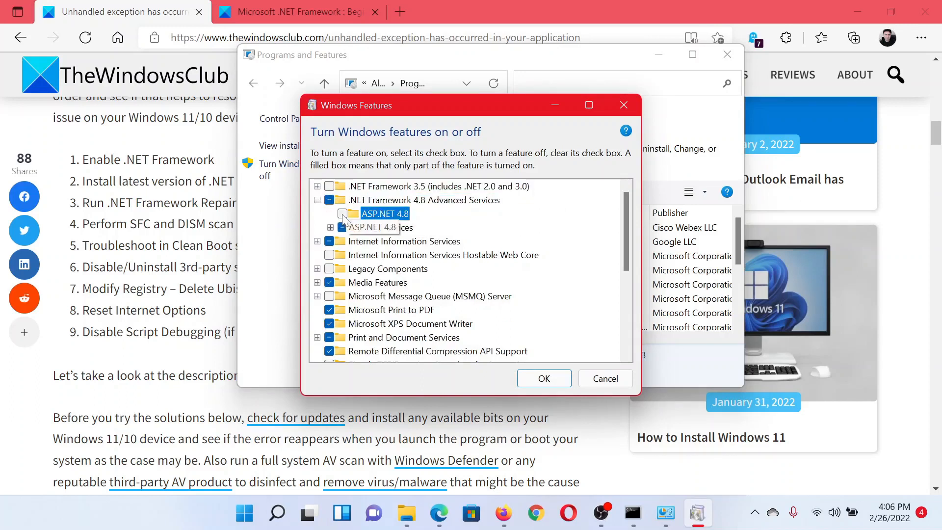
{"action": "left_click", "coordinate": [342, 213]}
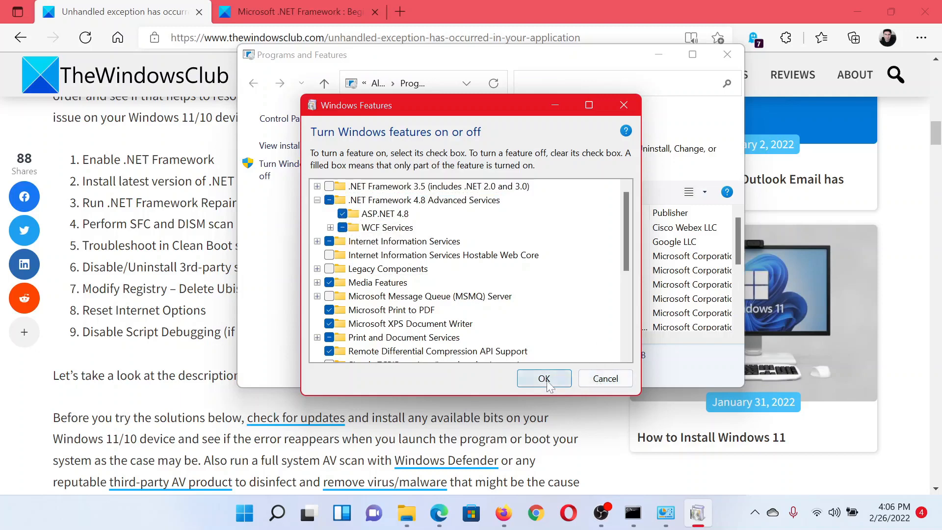
{"action": "left_click", "coordinate": [543, 379]}
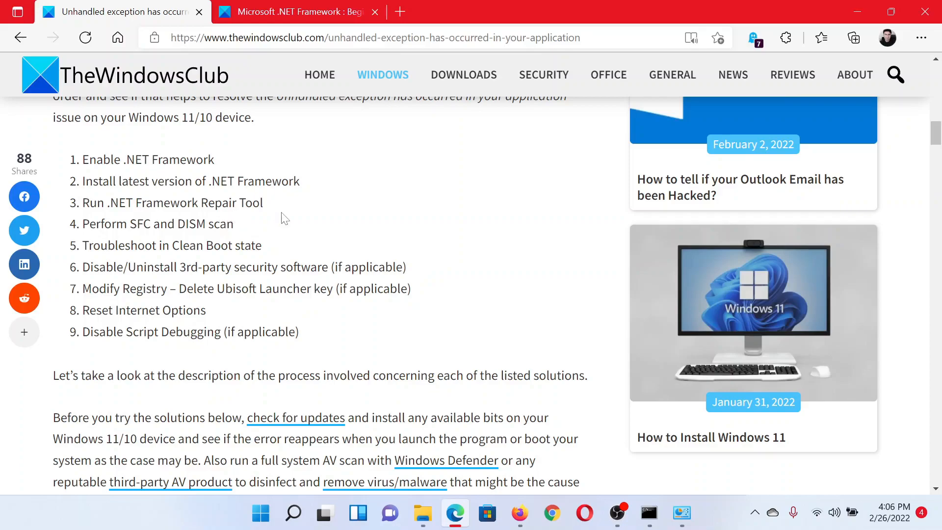
Scroll the article down to section 4, 'Perform SFC and DISM scan'.
{"action": "scroll", "scroll_direction": "down", "scroll_amount": 3}
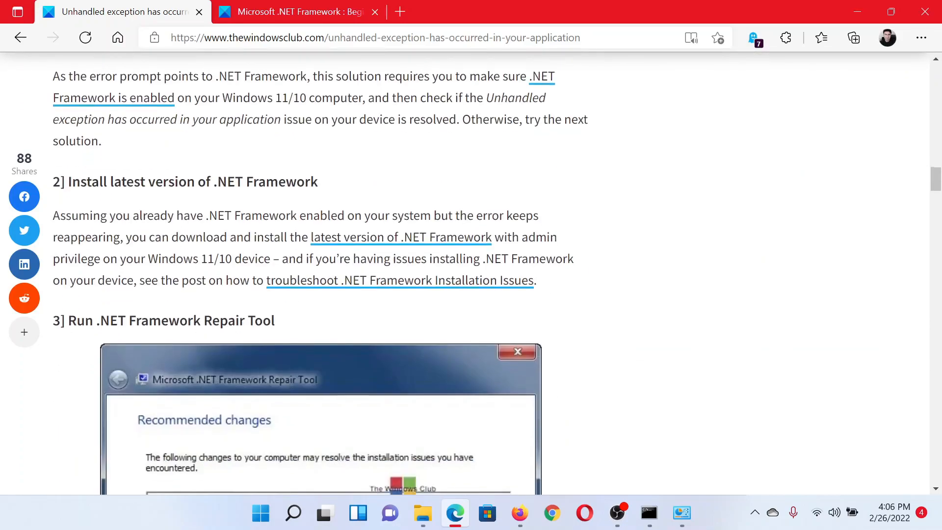
{"action": "scroll", "scroll_direction": "down", "scroll_amount": 3}
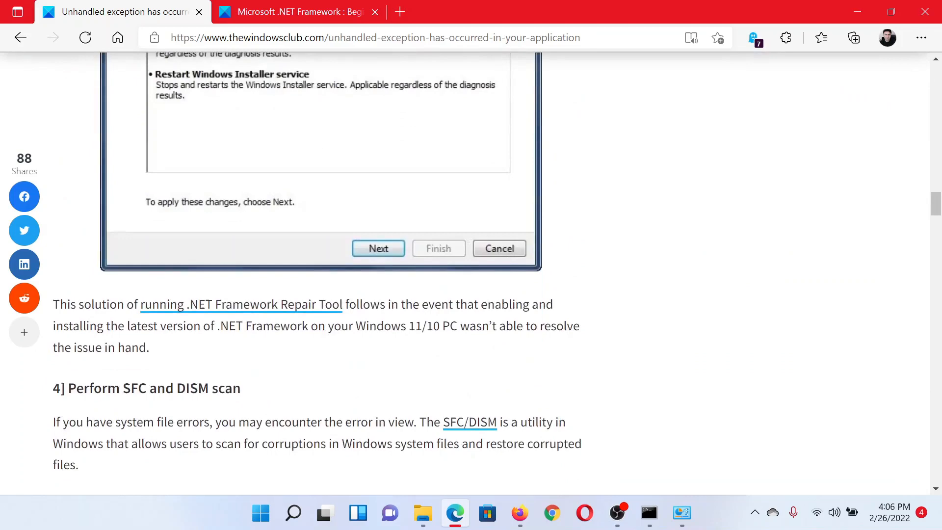
{"action": "scroll", "scroll_direction": "down", "scroll_amount": 3}
{"action": "type", "text": "c"}
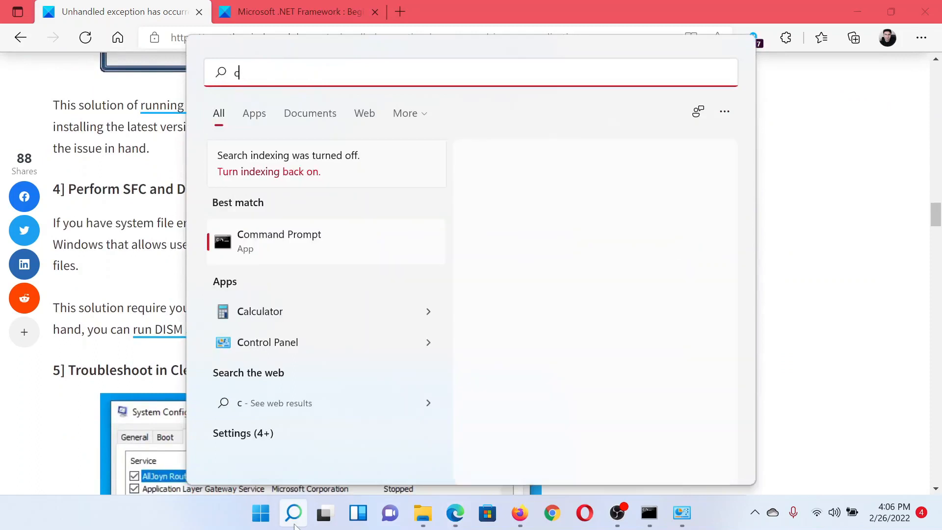
Launch Command Prompt as administrator from search and enter the sfc /scannow command.
{"action": "type", "text": "omm"}
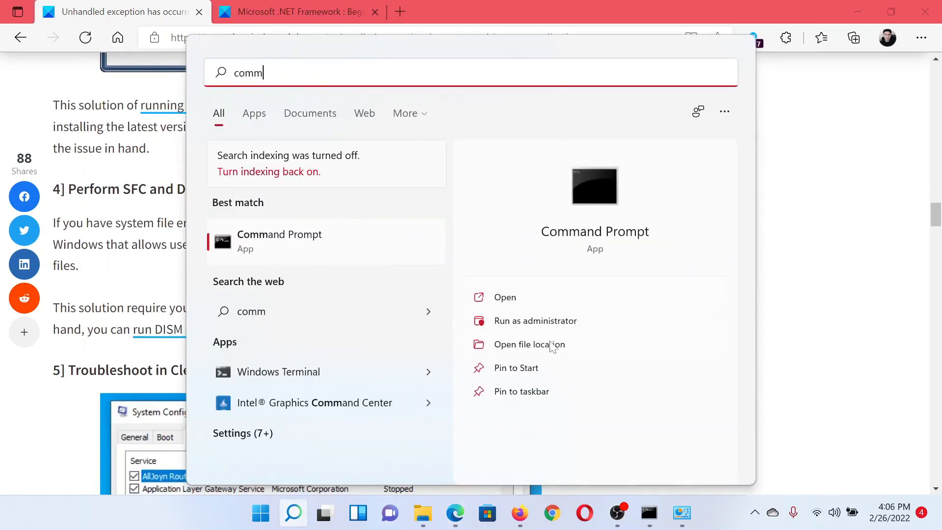
{"action": "left_click", "coordinate": [535, 320]}
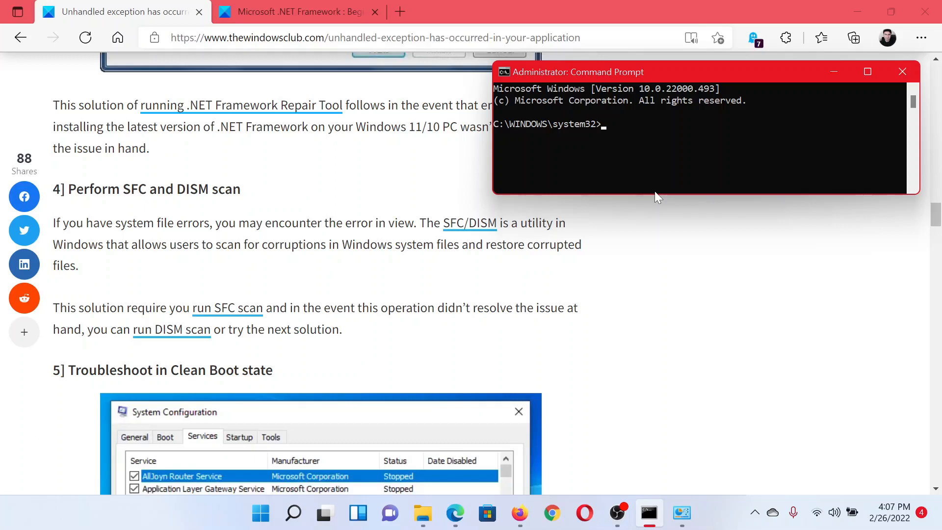
{"action": "type", "text": "sfc /"}
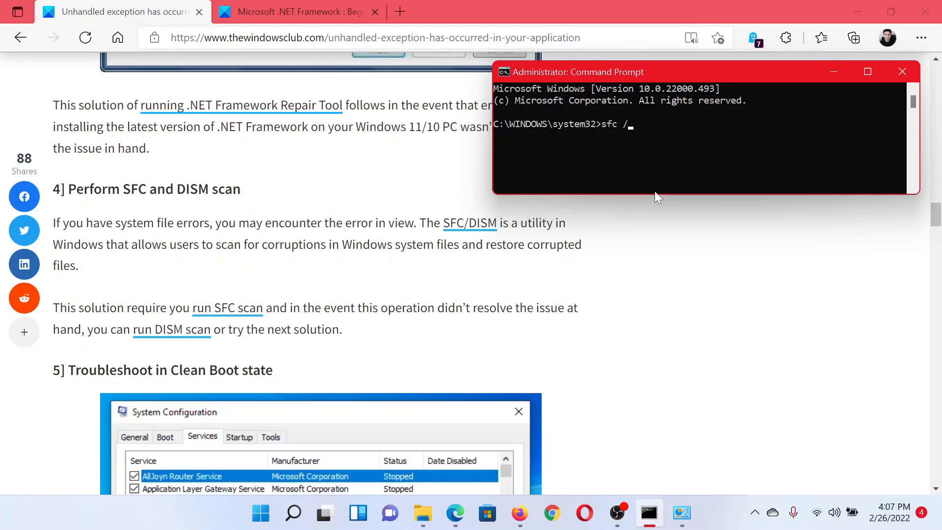
{"action": "type", "text": "scanno"}
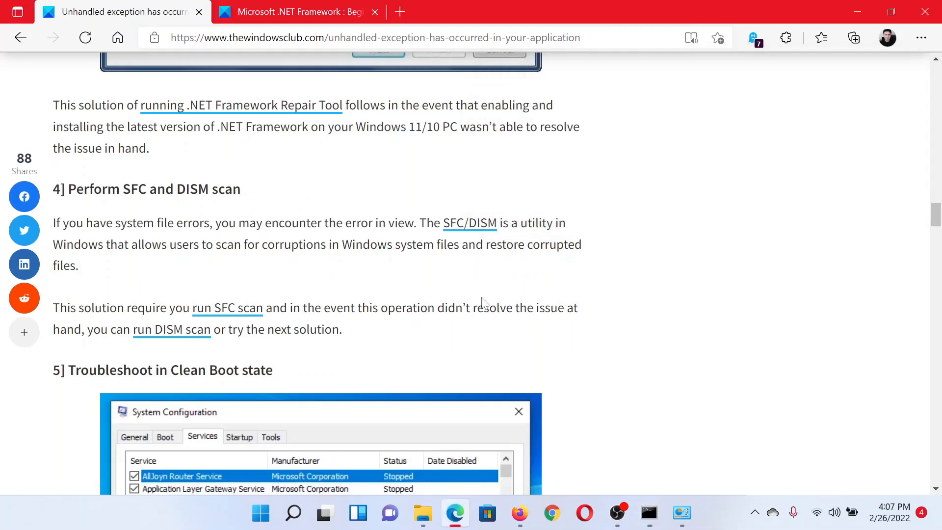
Scroll the article to section 5, 'Troubleshoot in Clean Boot state'.
{"action": "scroll", "scroll_direction": "down", "scroll_amount": 3}
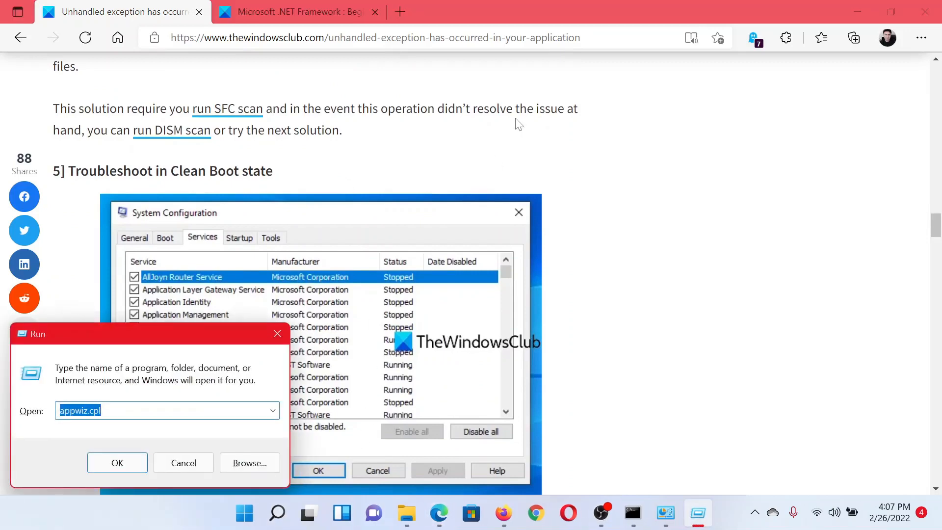
Run msconfig, hide all Microsoft services on the Services tab and apply the clean-boot service changes.
{"action": "type", "text": "msconfig"}
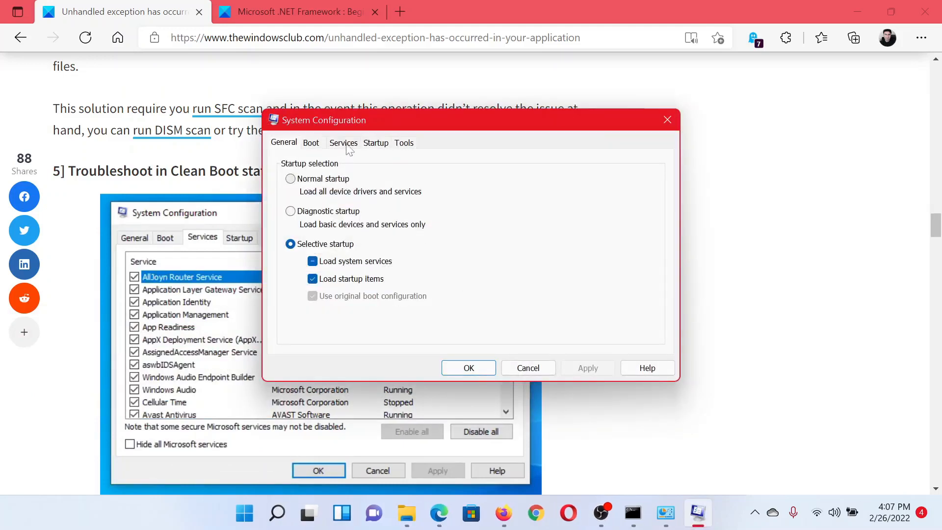
{"action": "left_click", "coordinate": [343, 142]}
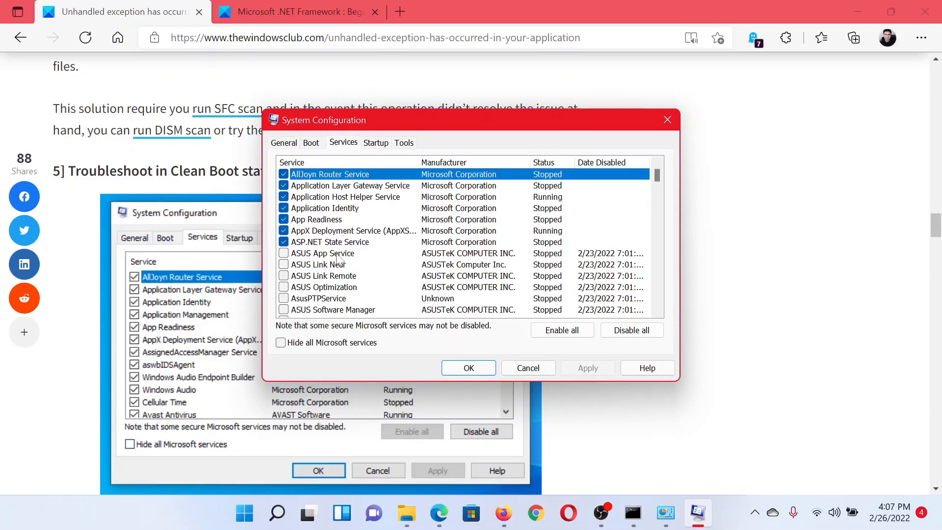
{"action": "left_click", "coordinate": [280, 342]}
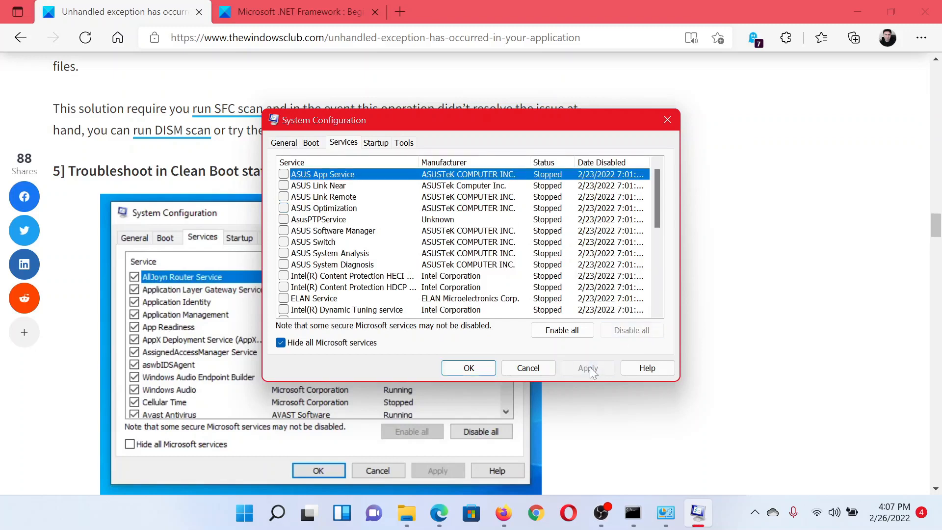
{"action": "left_click", "coordinate": [588, 368]}
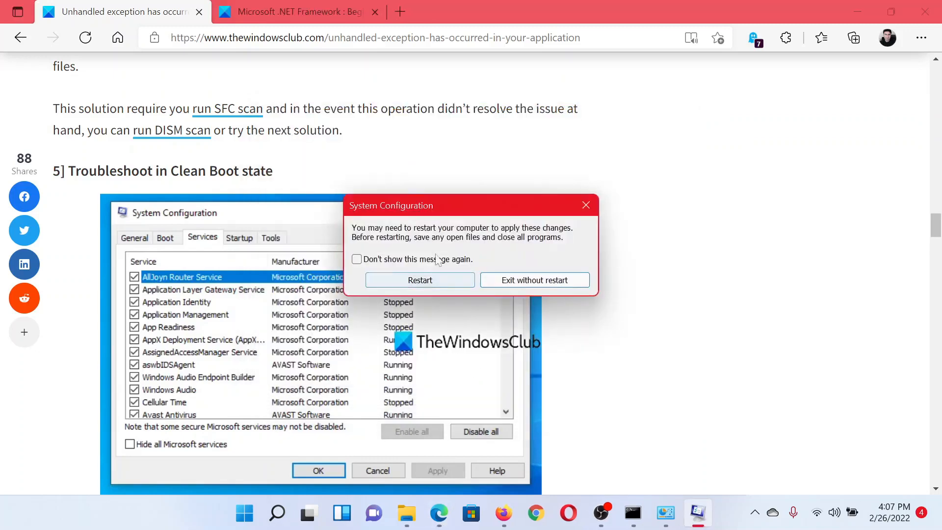